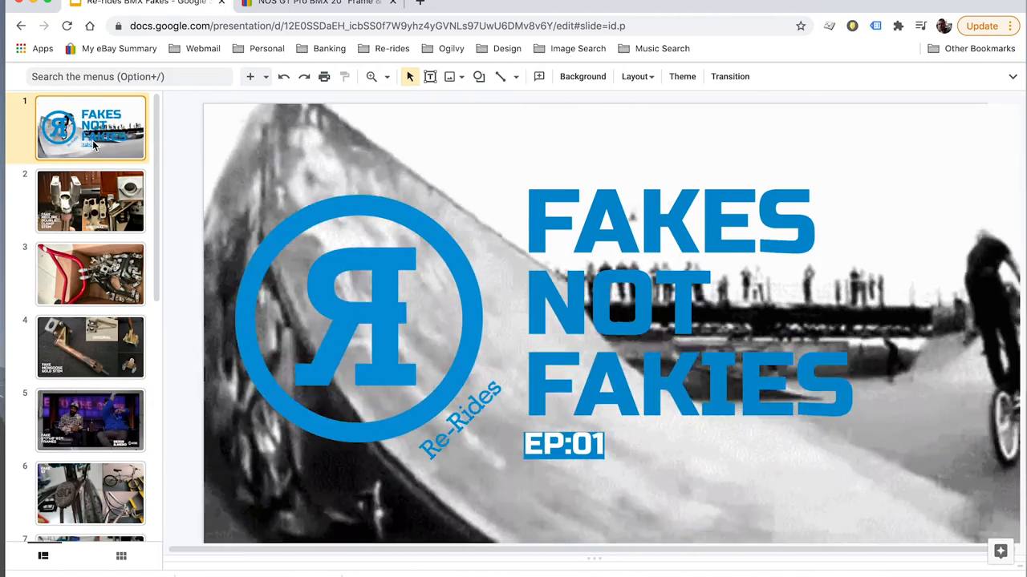
Advance from the title slide through the fake Redline stem slide to the red frame and stems slide.
left_click(89, 201)
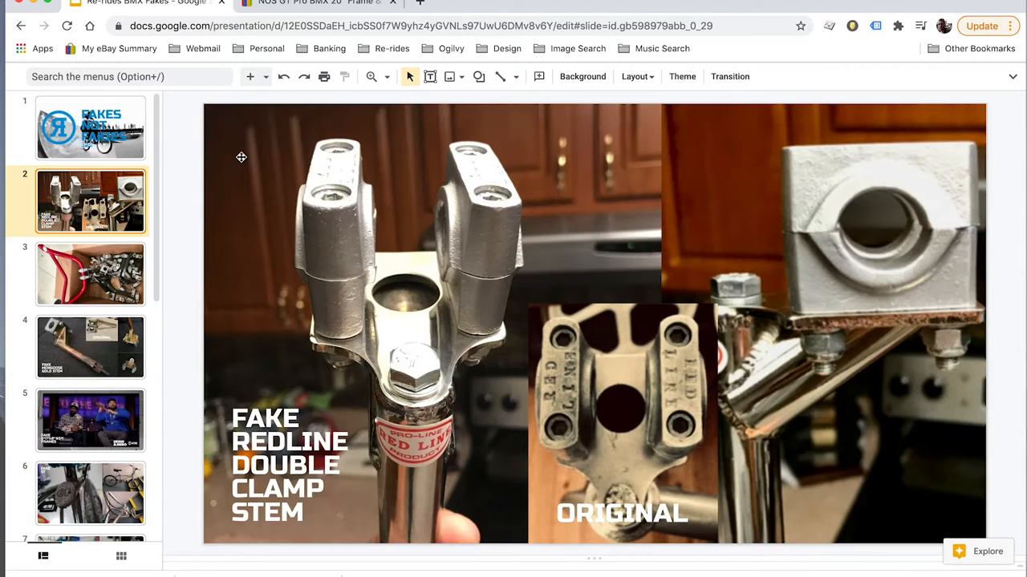
left_click(90, 275)
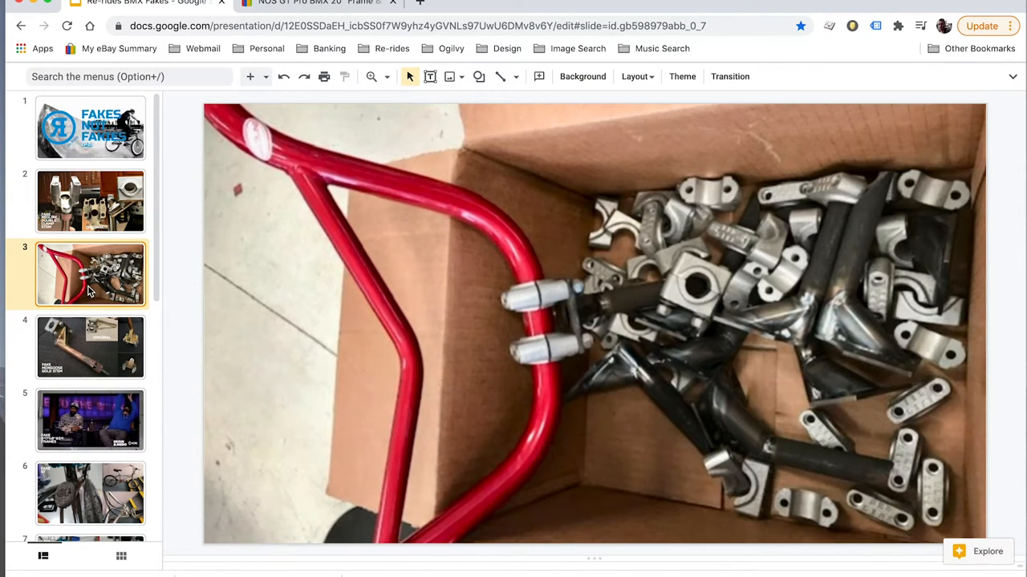
Page through the Fake Mongoose Gold Stem slide to the Fake GT comparison slide.
left_click(90, 346)
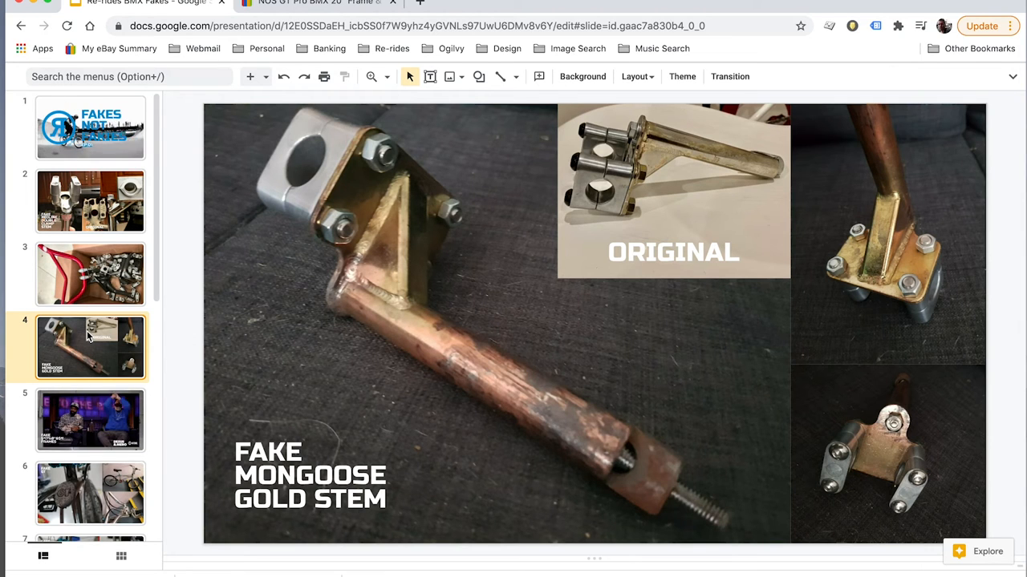
left_click(90, 420)
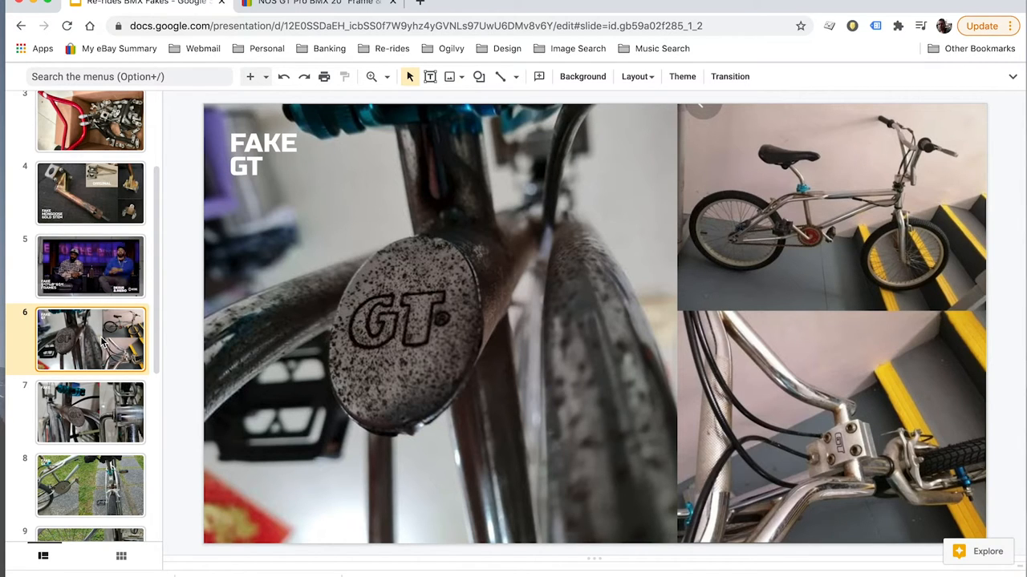
mouse_move(765, 135)
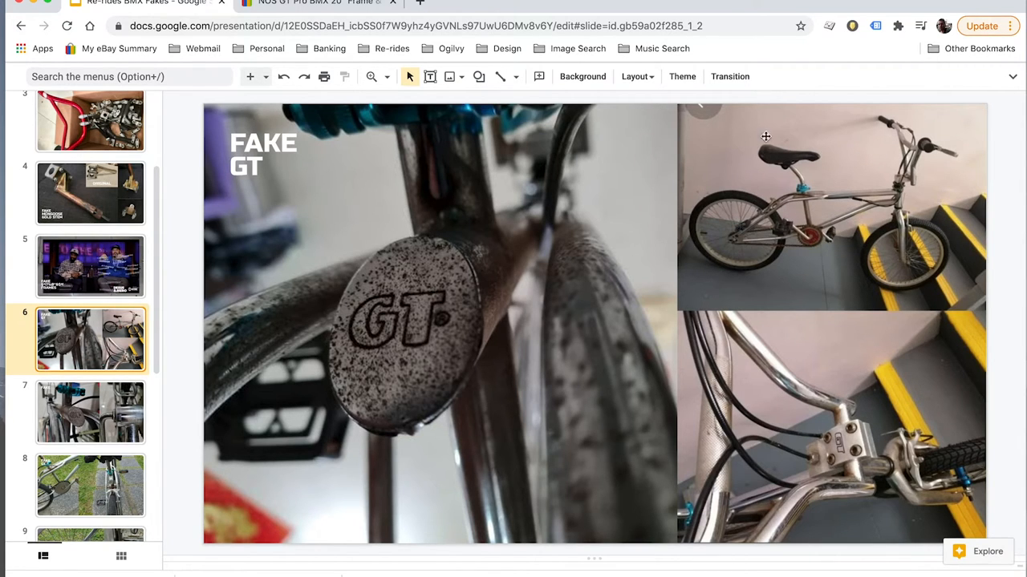
Advance to the next Fake GT slide with the chainring and rear brake close-ups.
left_click(90, 412)
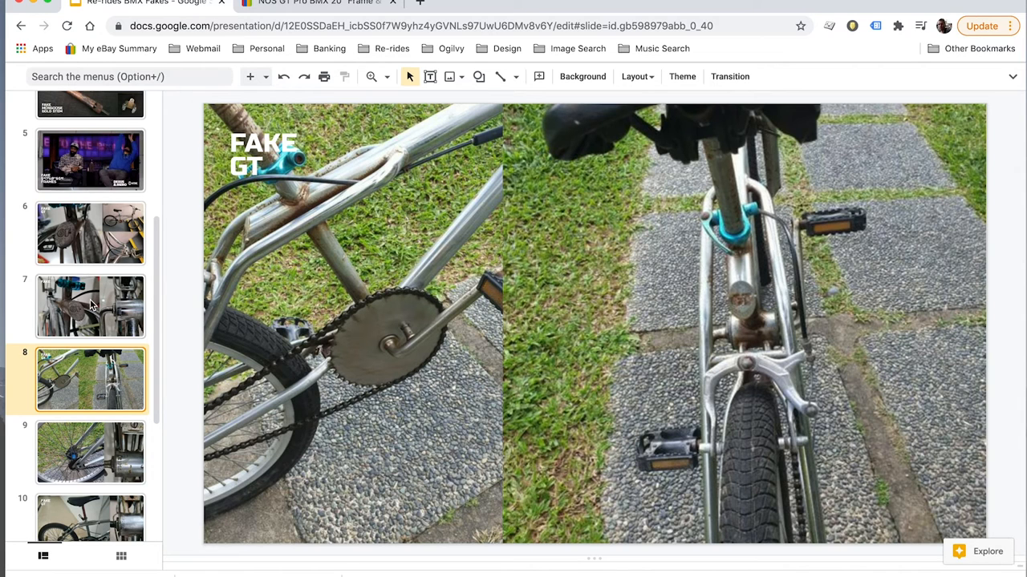
mouse_move(90, 377)
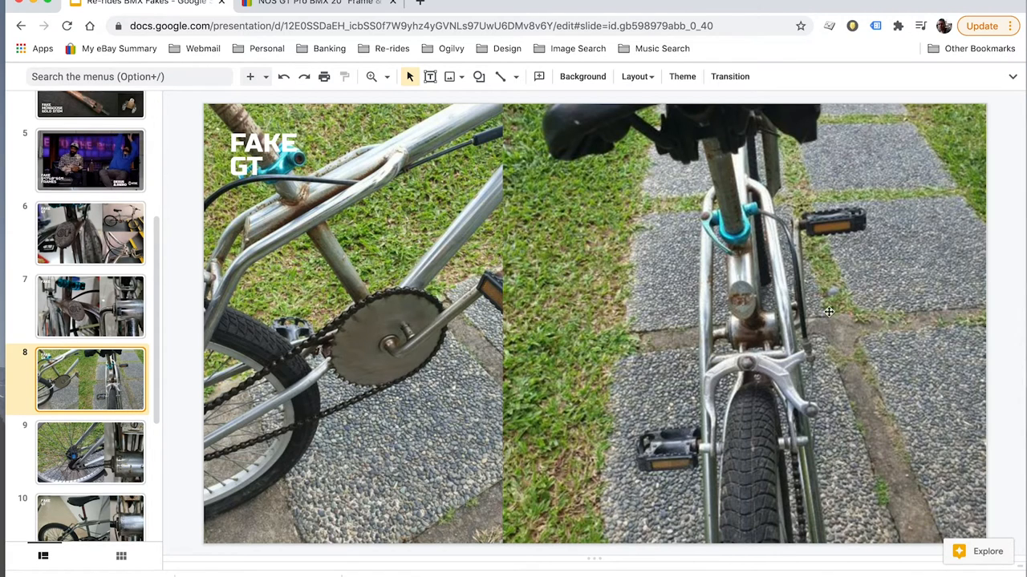
mouse_move(722, 282)
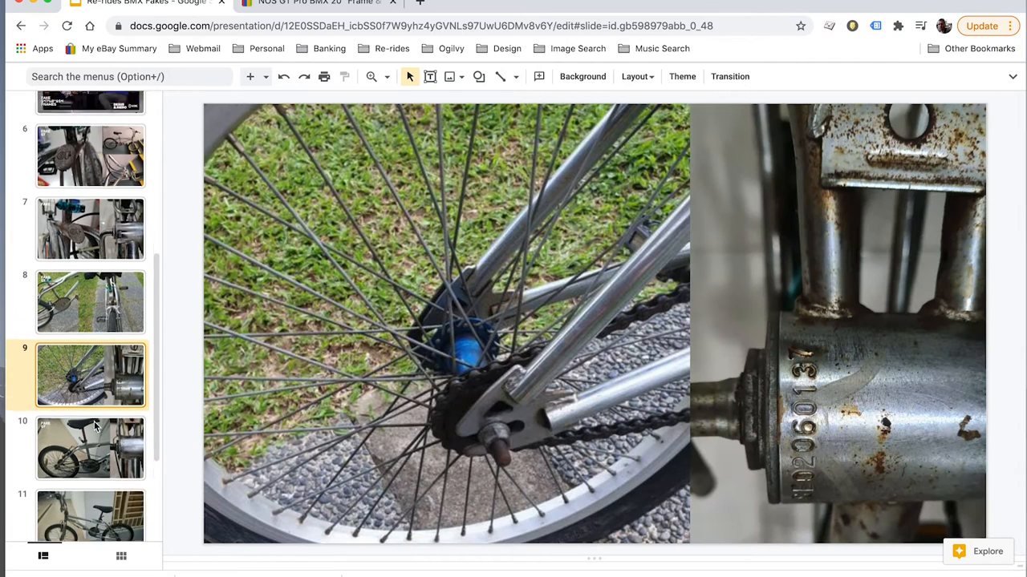
Move down the filmstrip past the fake GT serial close-up to the Fake DYNO slide.
scroll("down", 3)
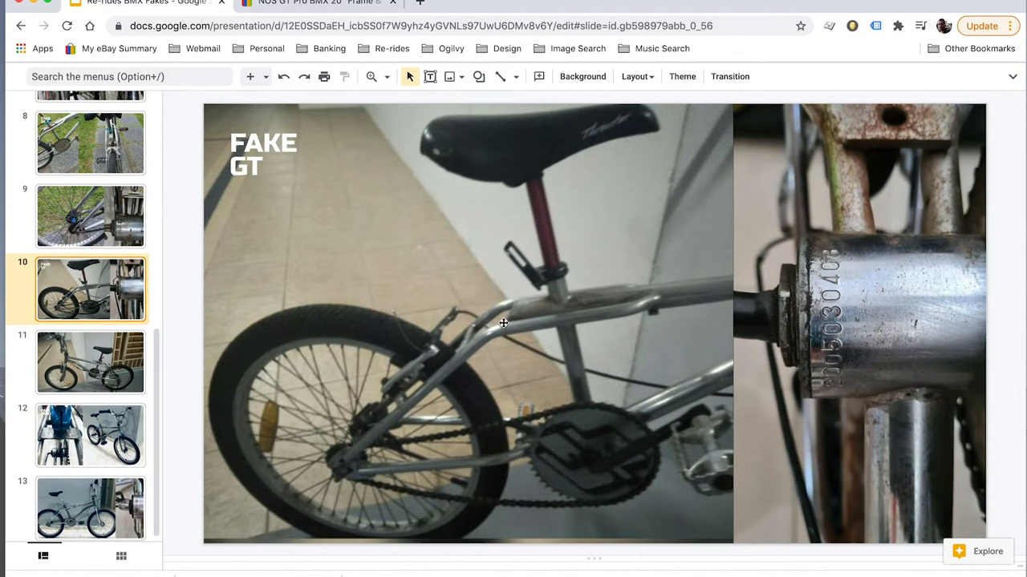
mouse_move(407, 325)
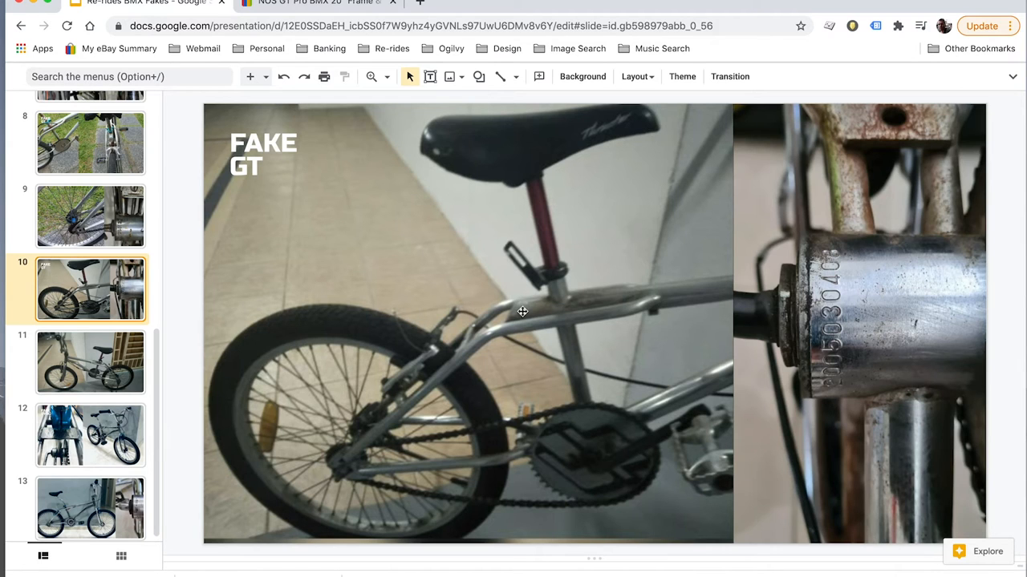
mouse_move(805, 375)
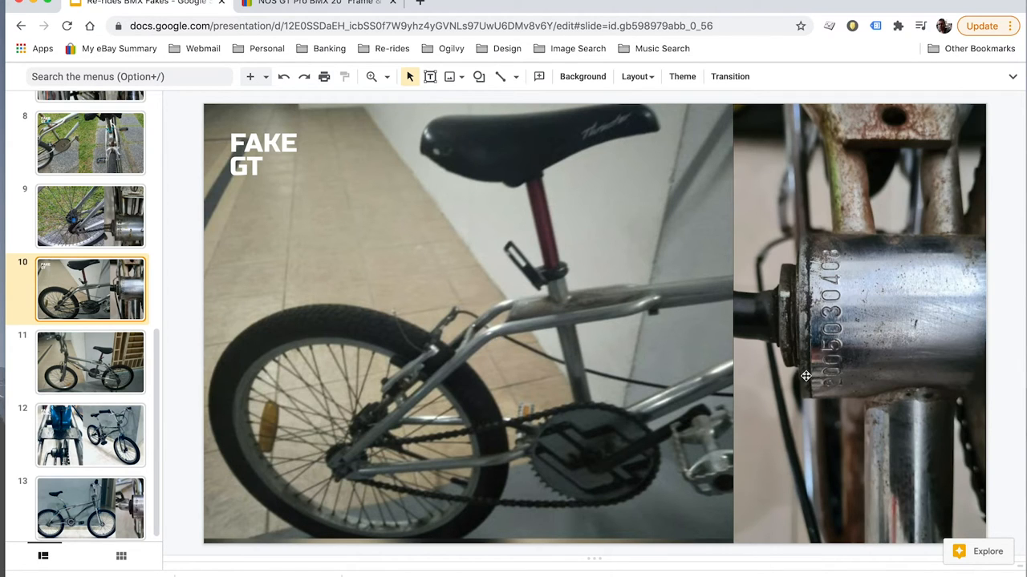
mouse_move(830, 257)
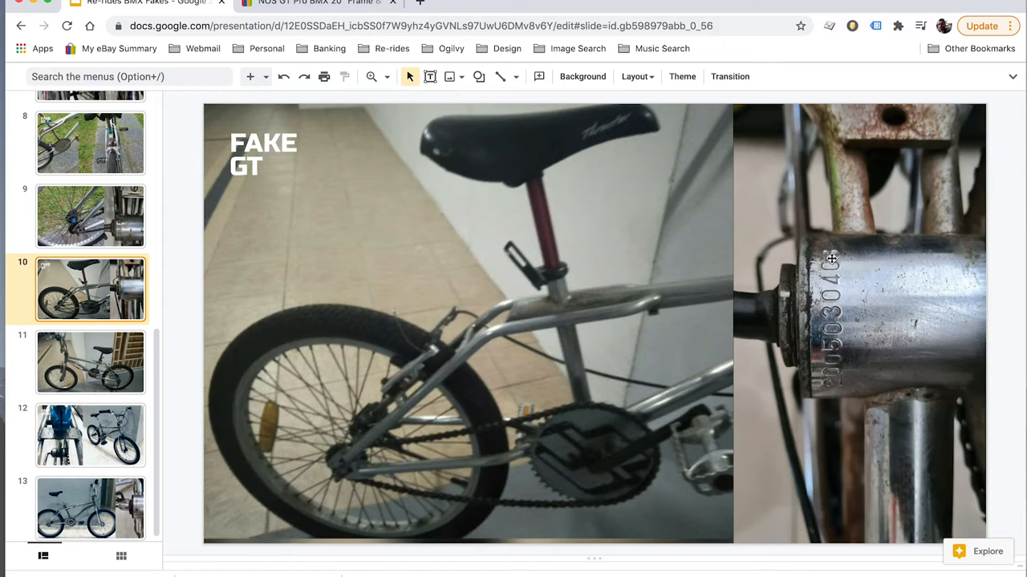
mouse_move(179, 313)
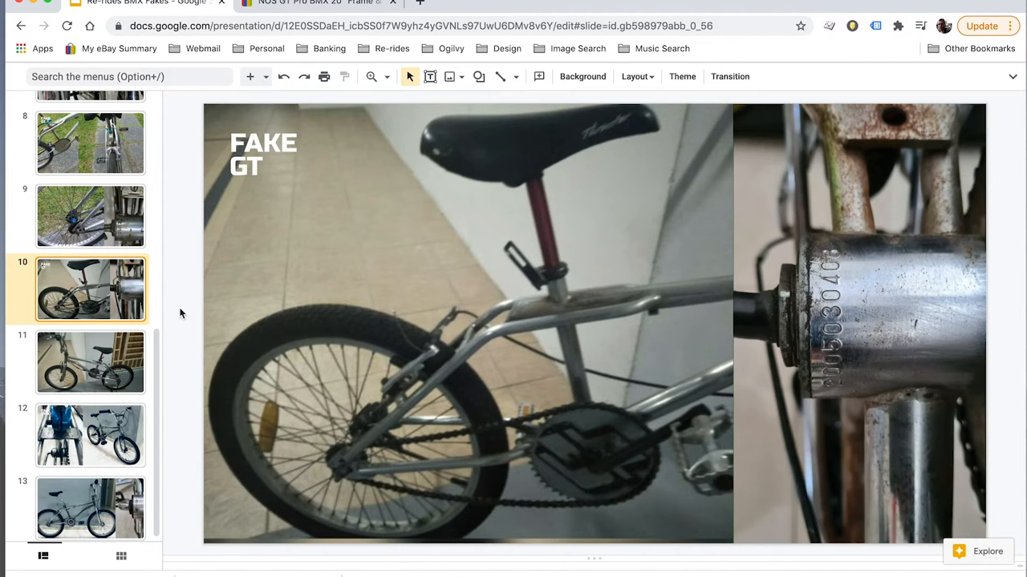
left_click(90, 363)
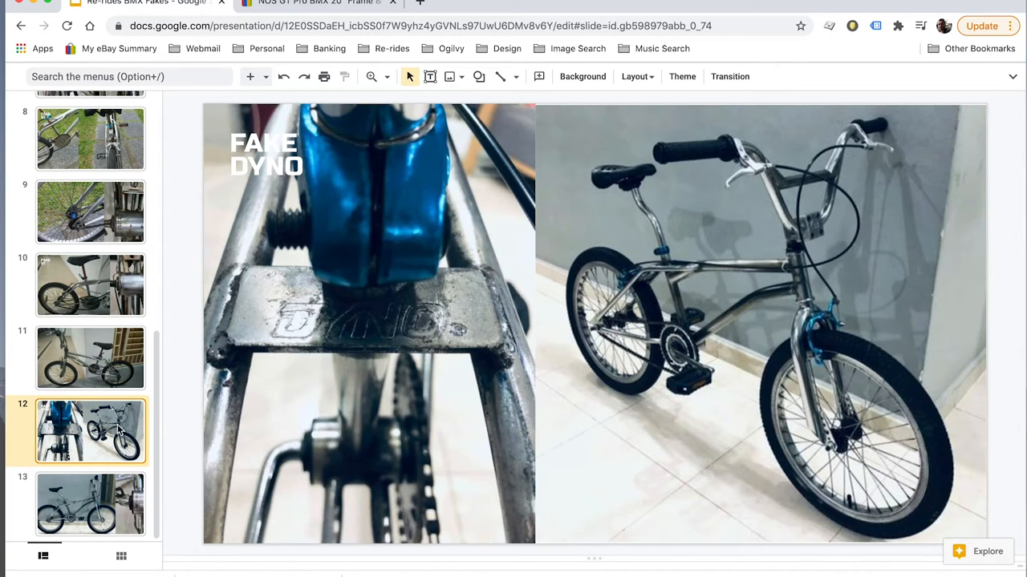
Show the final chrome bike slide, revisiting the Fake DYNO slide, then switch to the eBay GT frame listing.
left_click(90, 503)
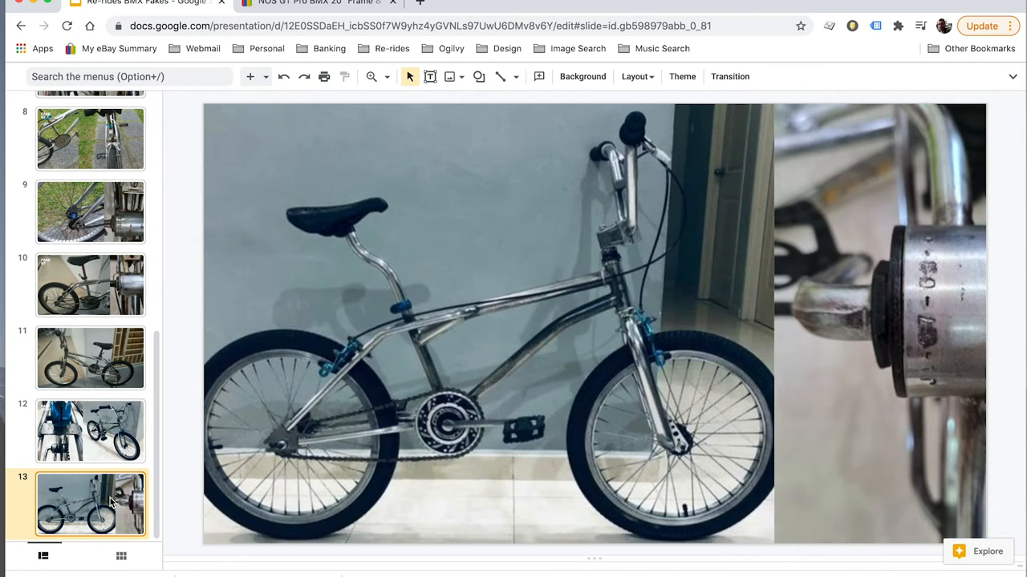
mouse_move(616, 327)
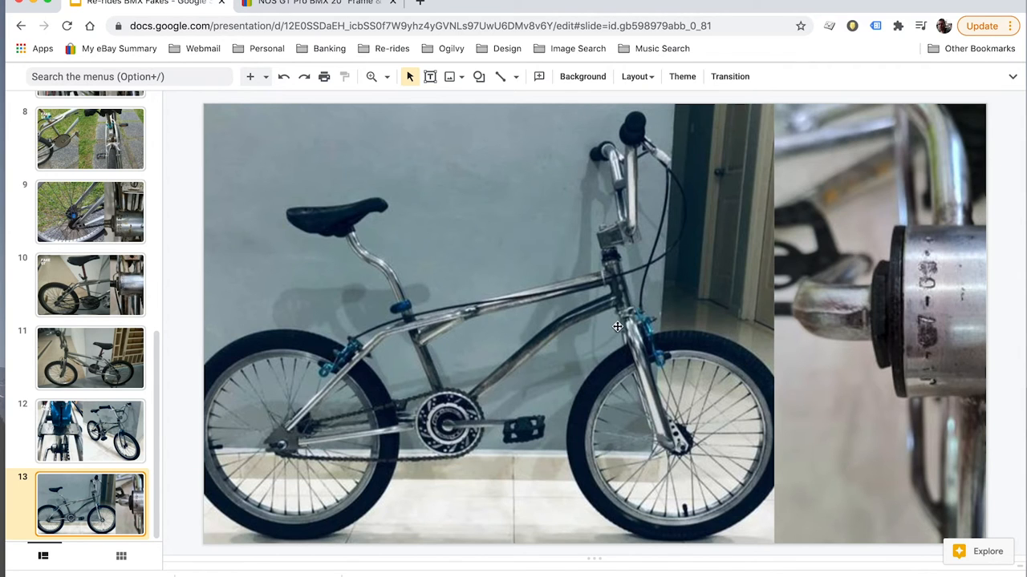
left_click(90, 432)
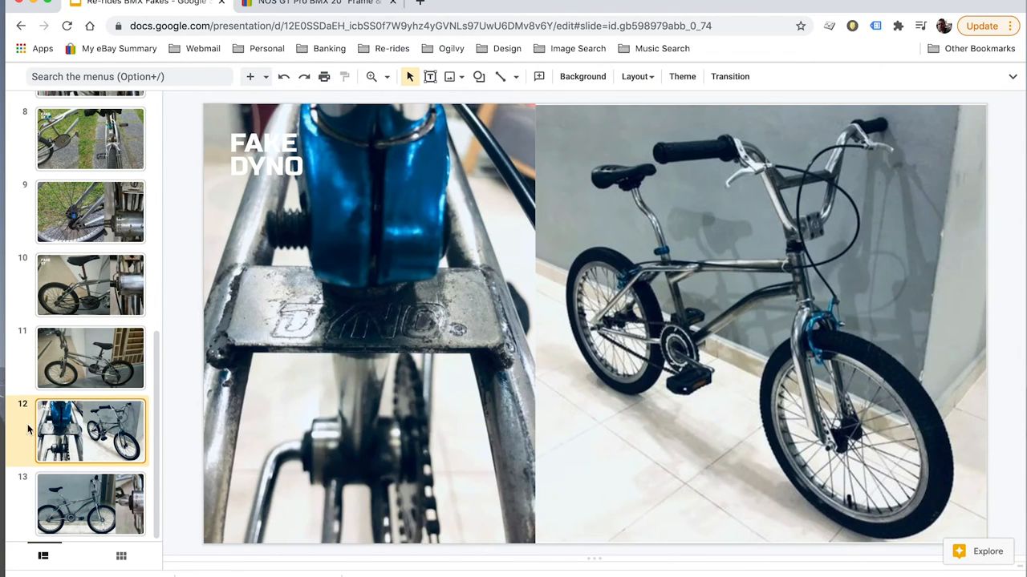
left_click(90, 504)
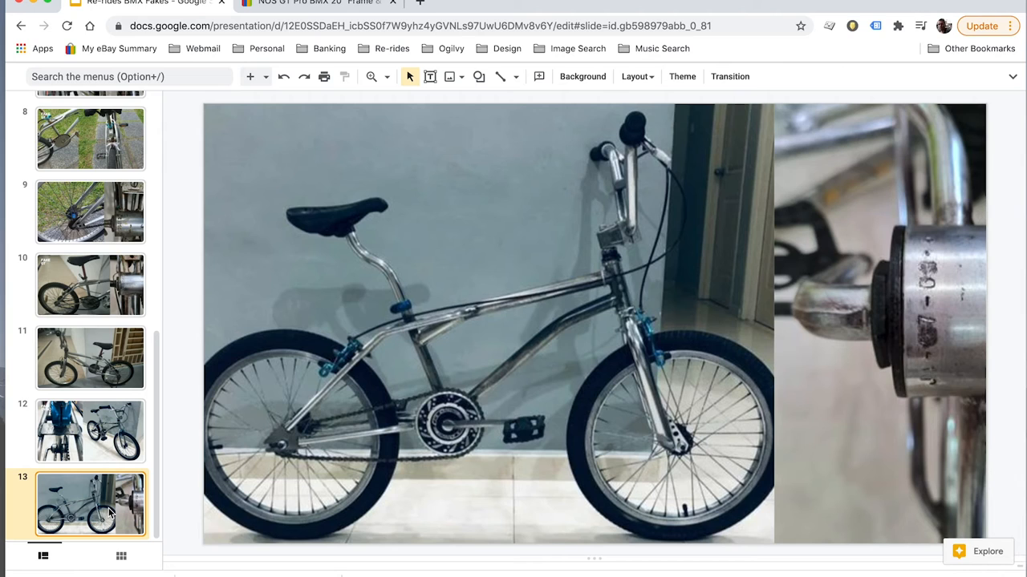
left_click(301, 5)
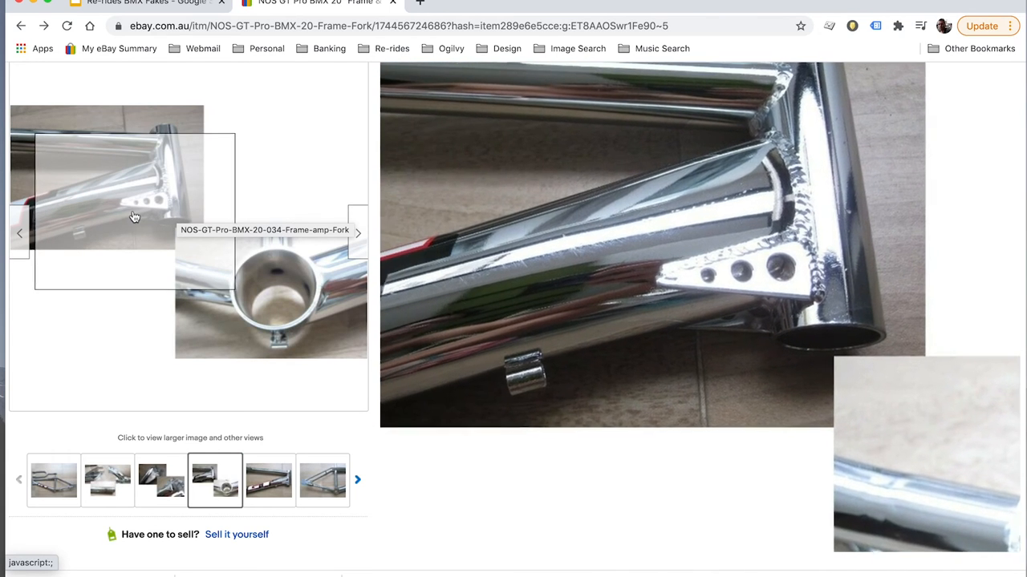
mouse_move(146, 223)
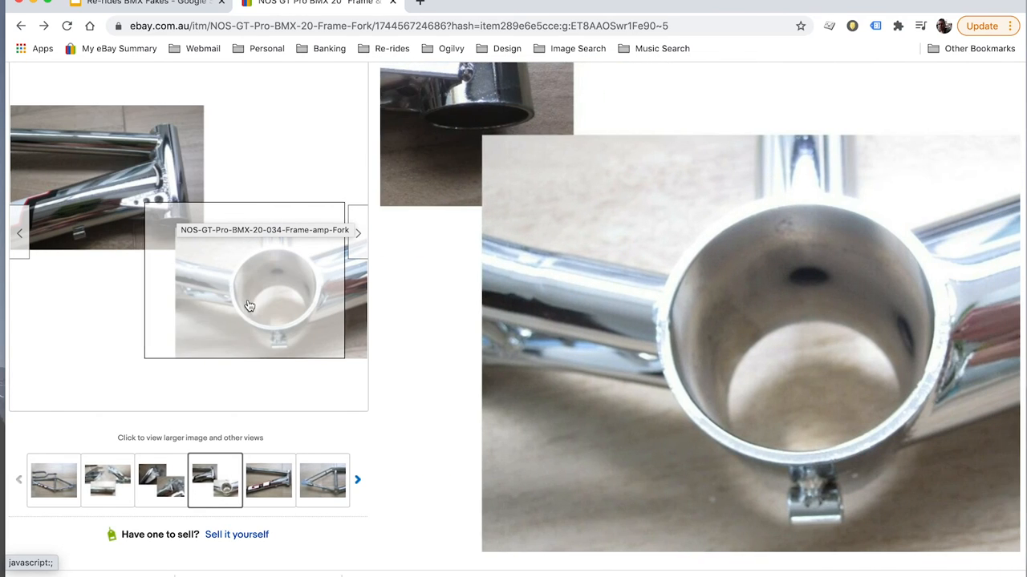
mouse_move(268, 378)
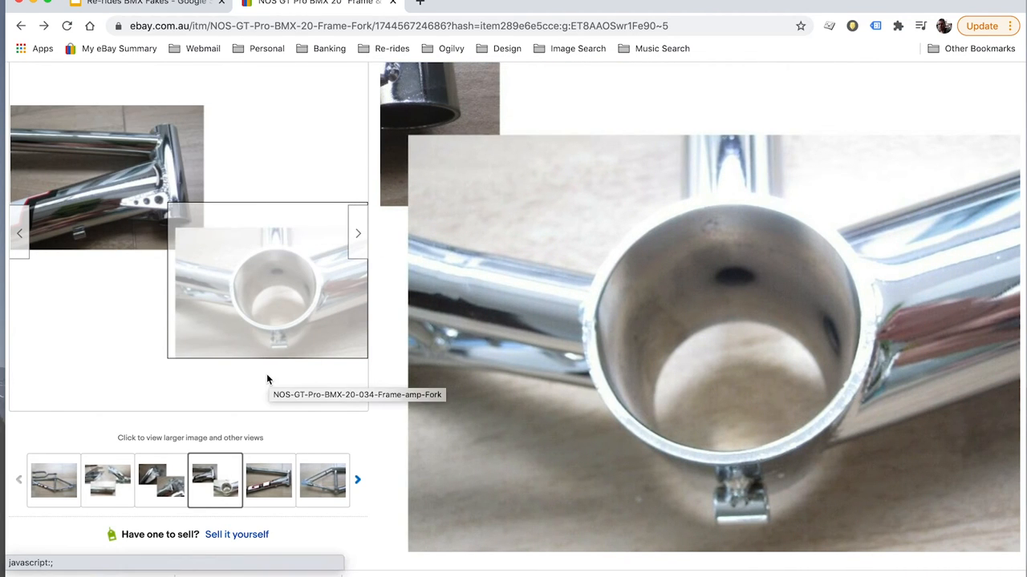
mouse_move(276, 304)
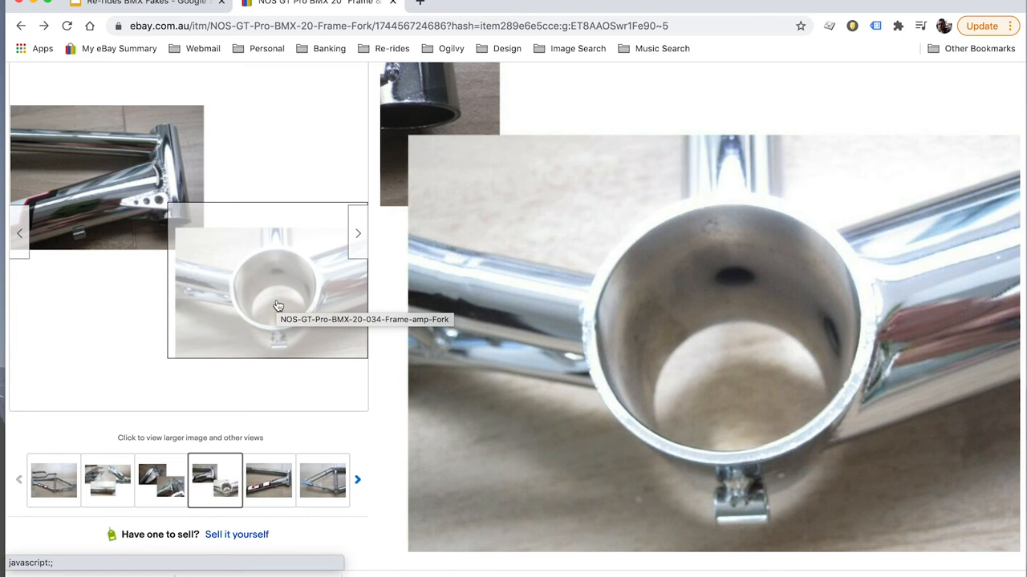
Enlarge the GT-stamped dropout photo in the full-screen gallery.
left_click(279, 305)
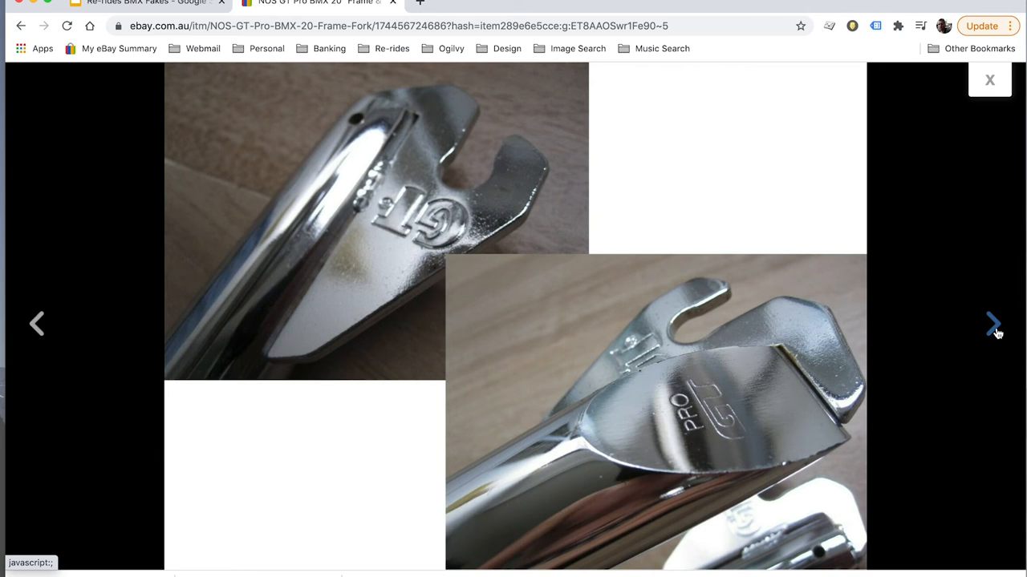
Step through the enlarged photos from the dropout close-up to the whole-frame shot.
left_click(992, 321)
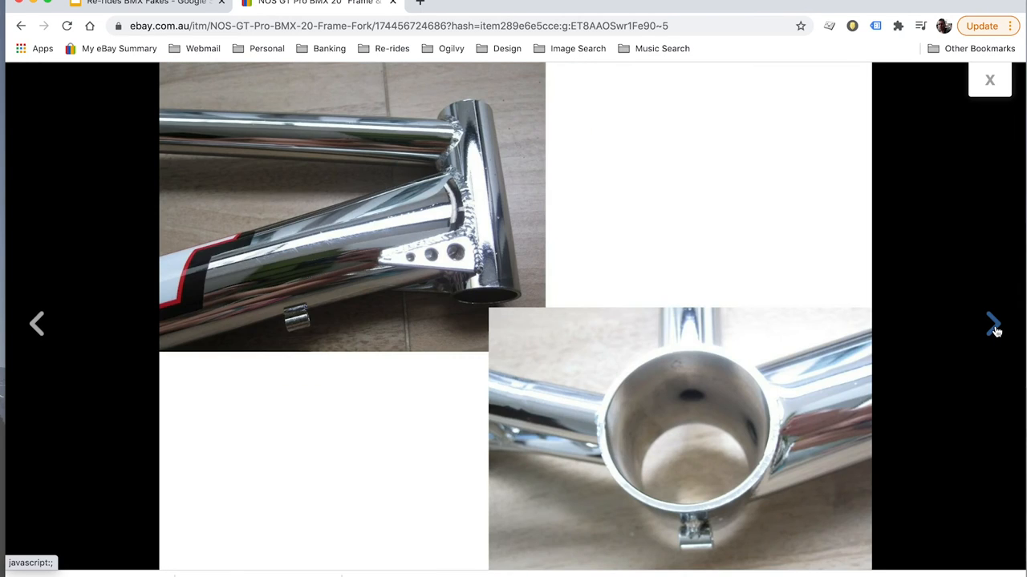
left_click(991, 321)
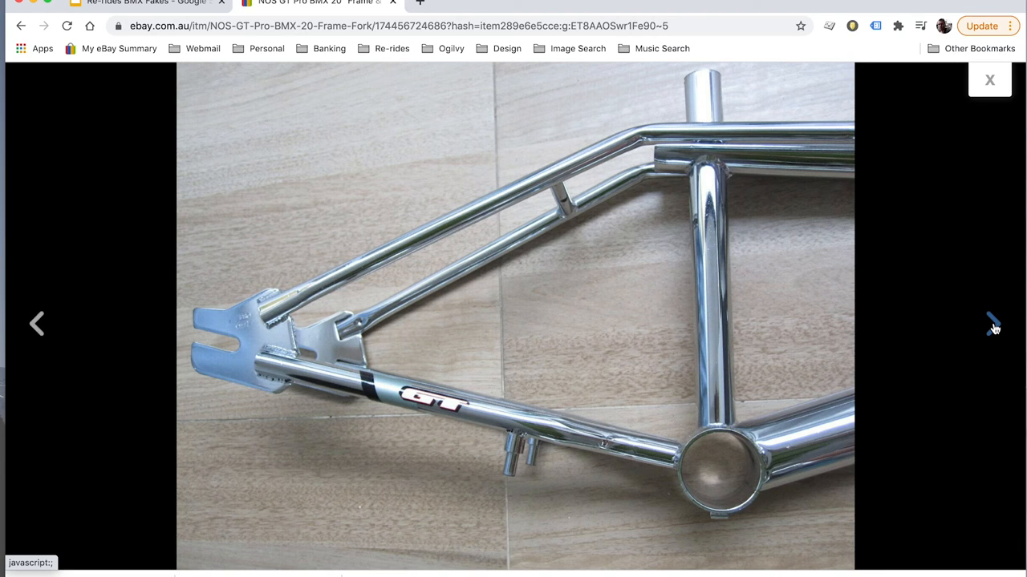
left_click(993, 329)
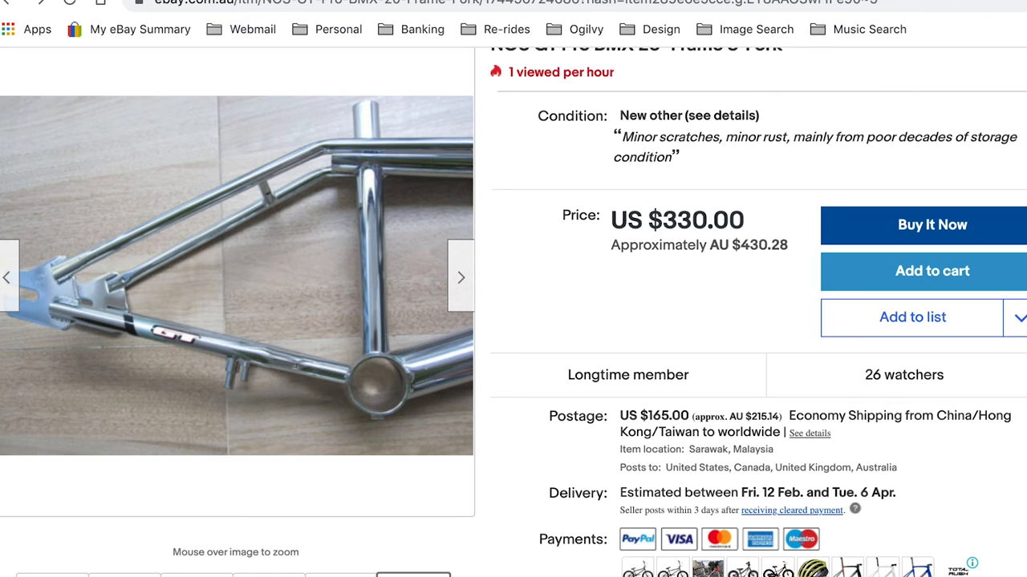
mouse_move(730, 468)
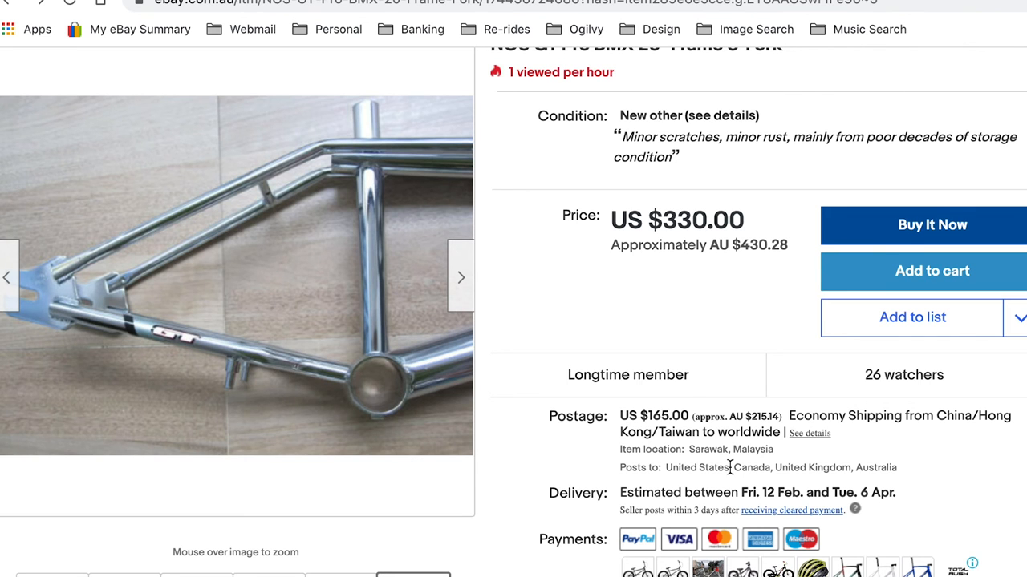
mouse_move(116, 280)
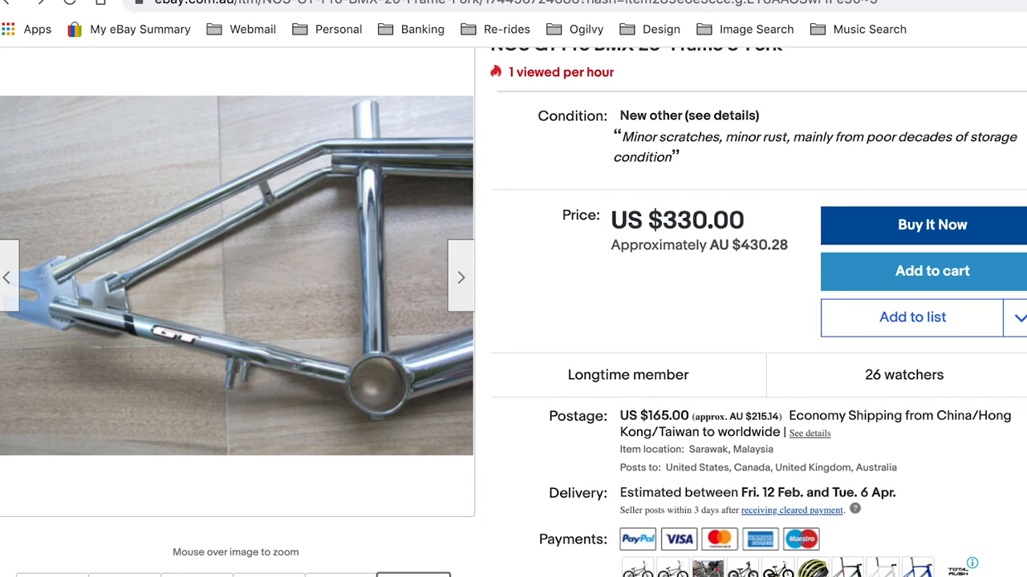
Review the price, postage and returns details, then make the frame-and-fork photo the main image.
scroll("down", 3)
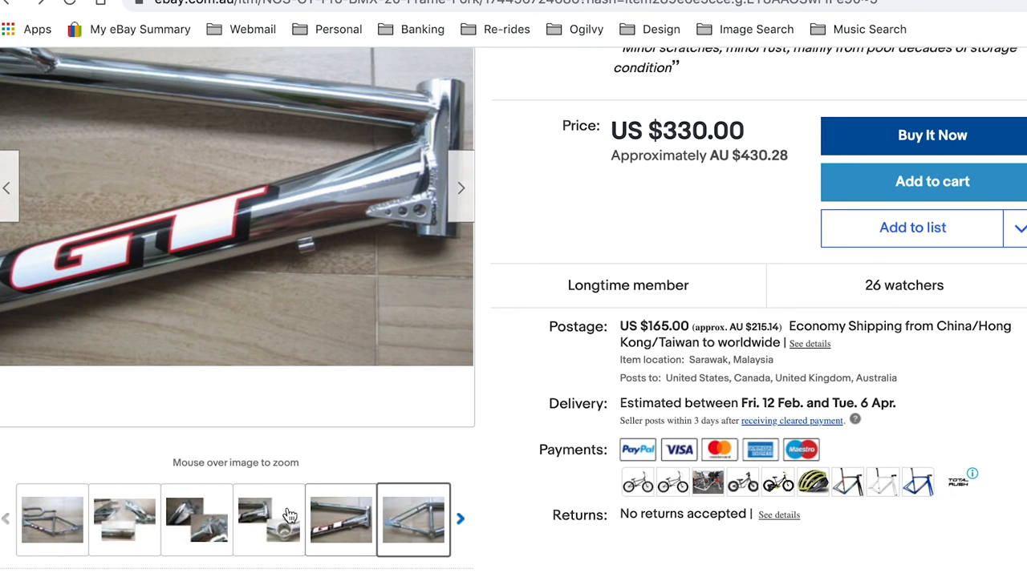
left_click(51, 525)
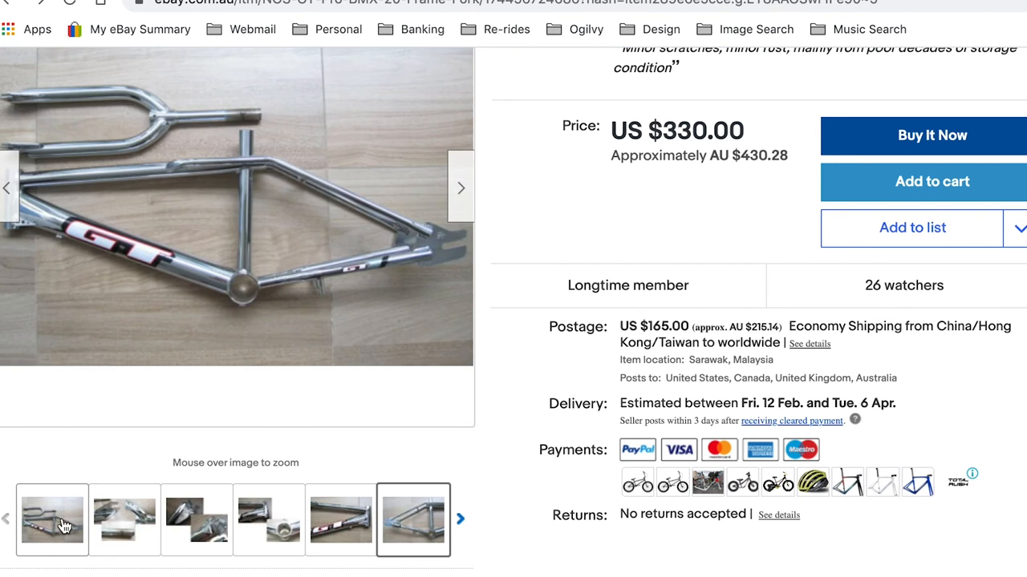
mouse_move(213, 247)
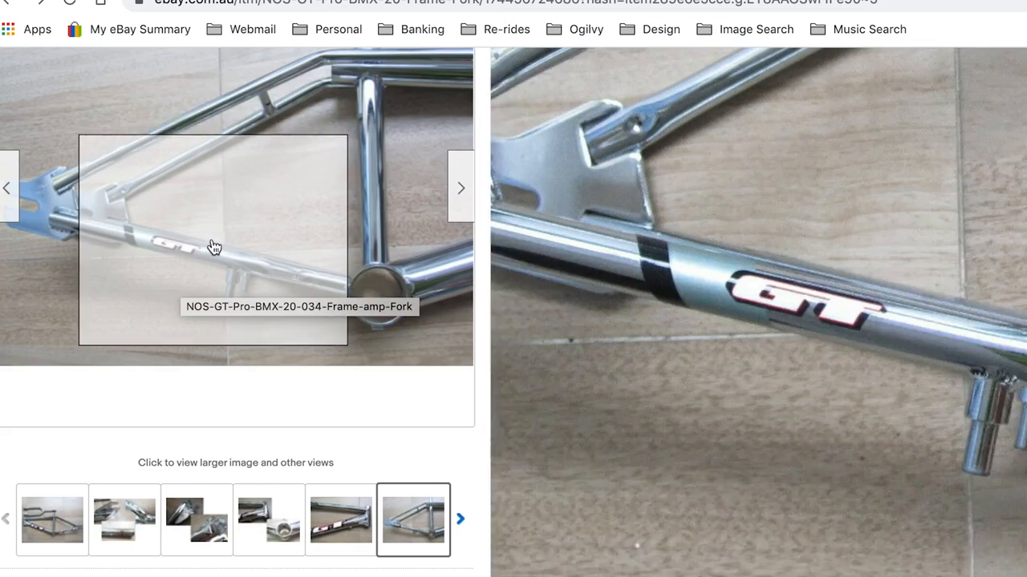